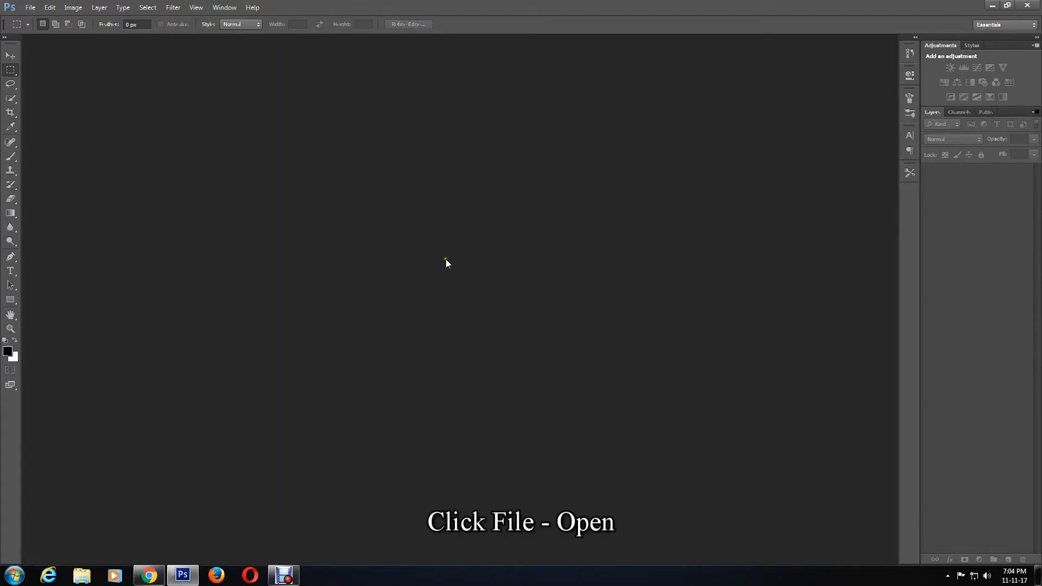
Open the street photo of the woman in the red dress from the File menu.
left_click(30, 7)
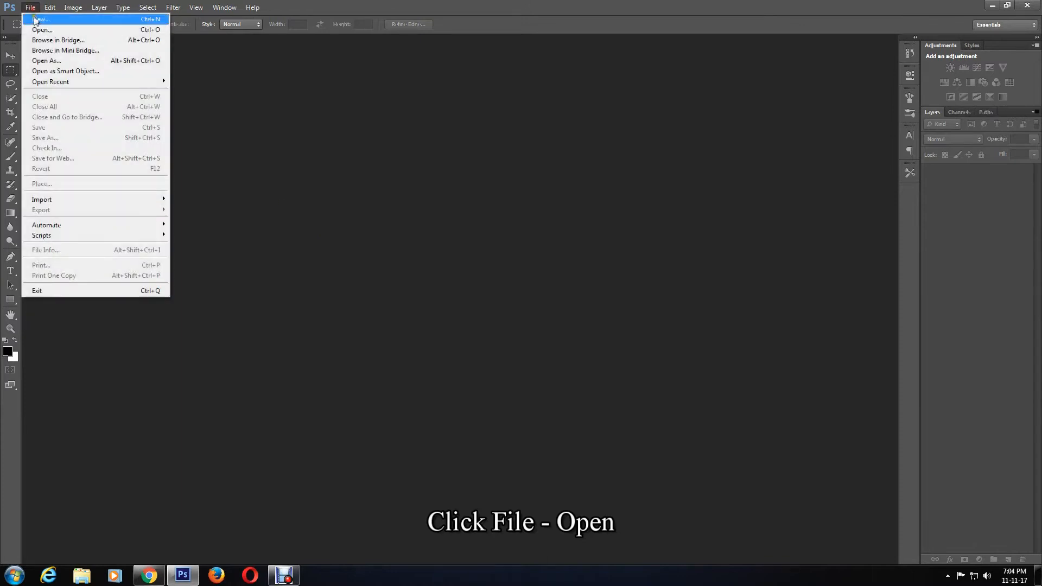
left_click(42, 29)
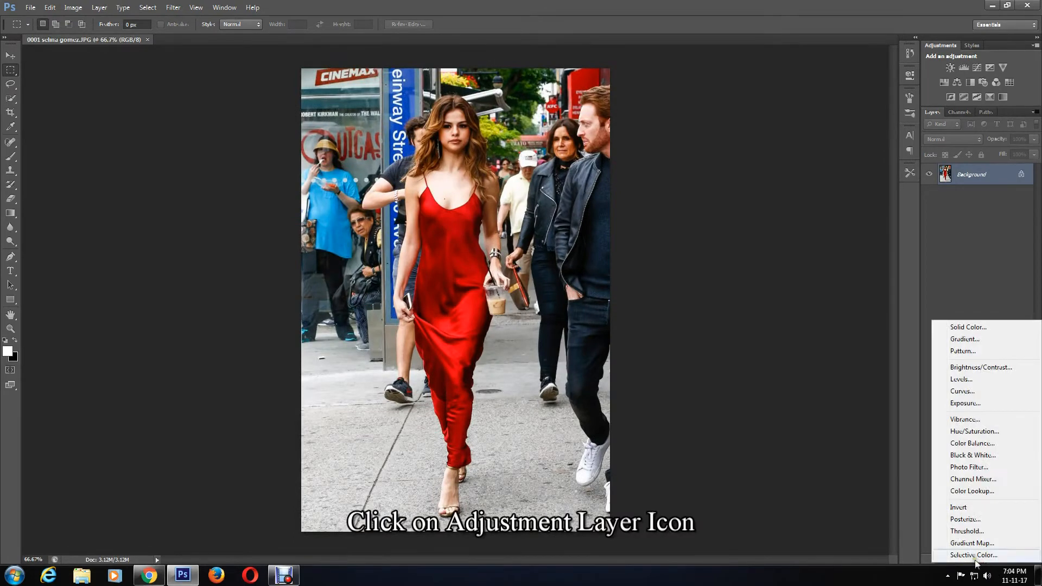
Add a Black & White adjustment layer and target its layer mask for painting.
left_click(972, 455)
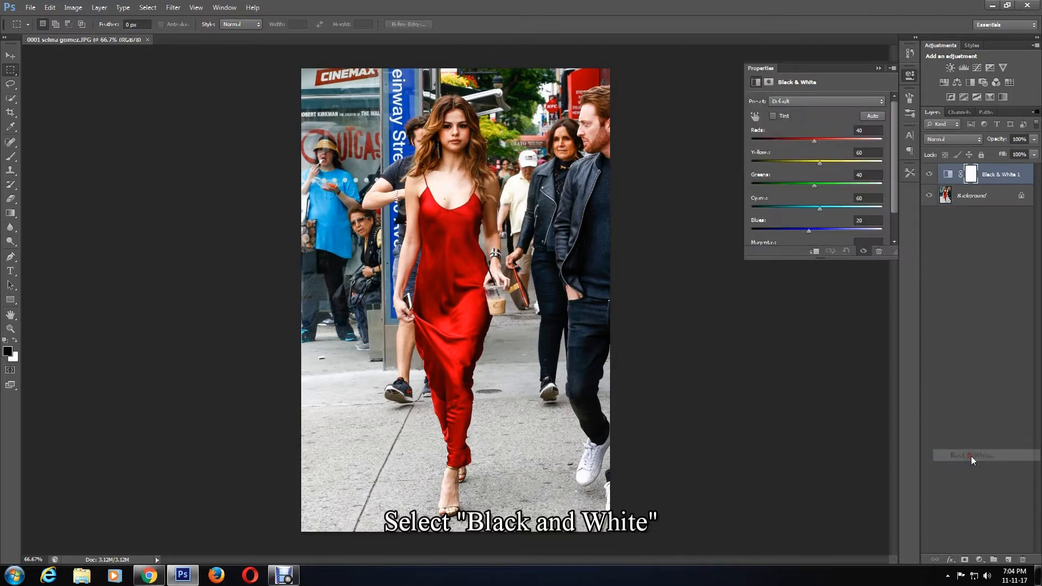
left_click(972, 455)
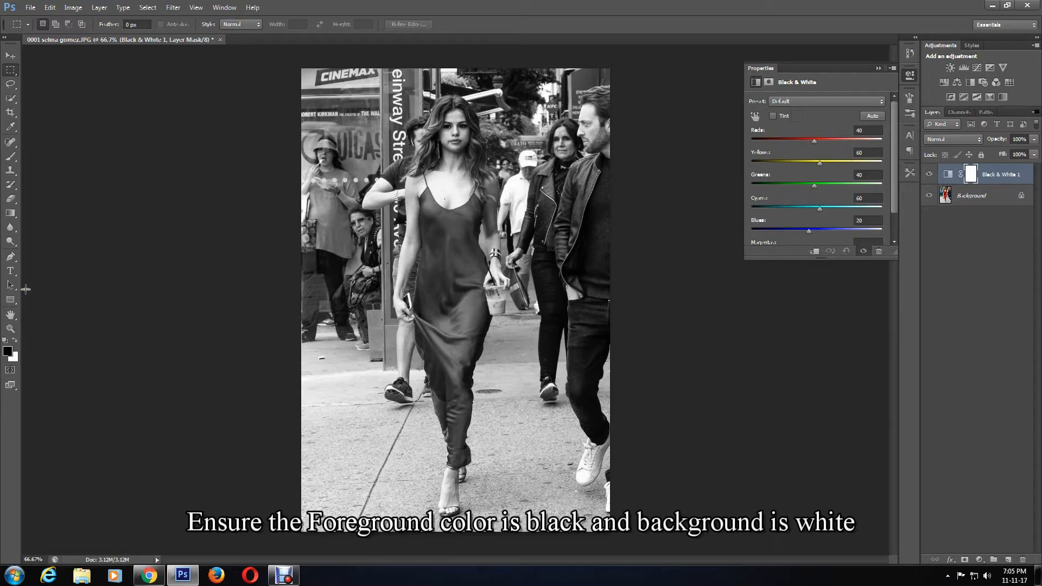
Switch to the Brush tool and resize it with ] and [ to suit the dress.
left_click(10, 156)
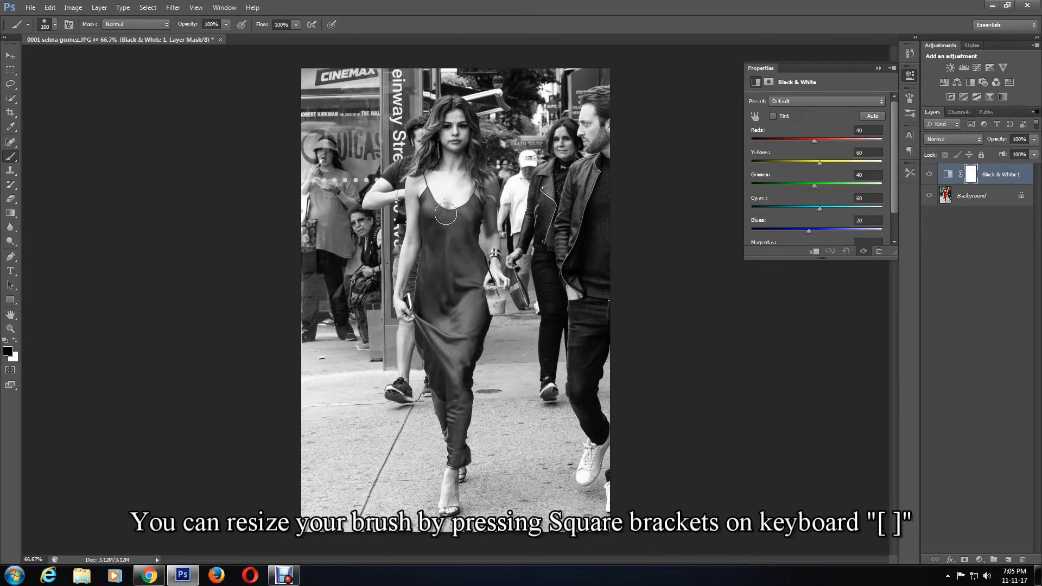
key("]")
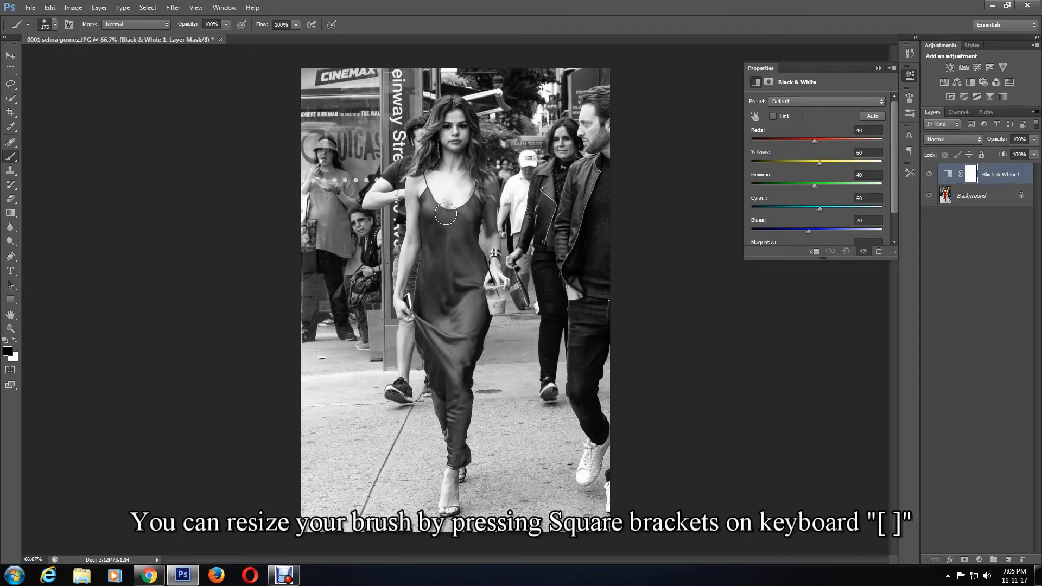
key("[")
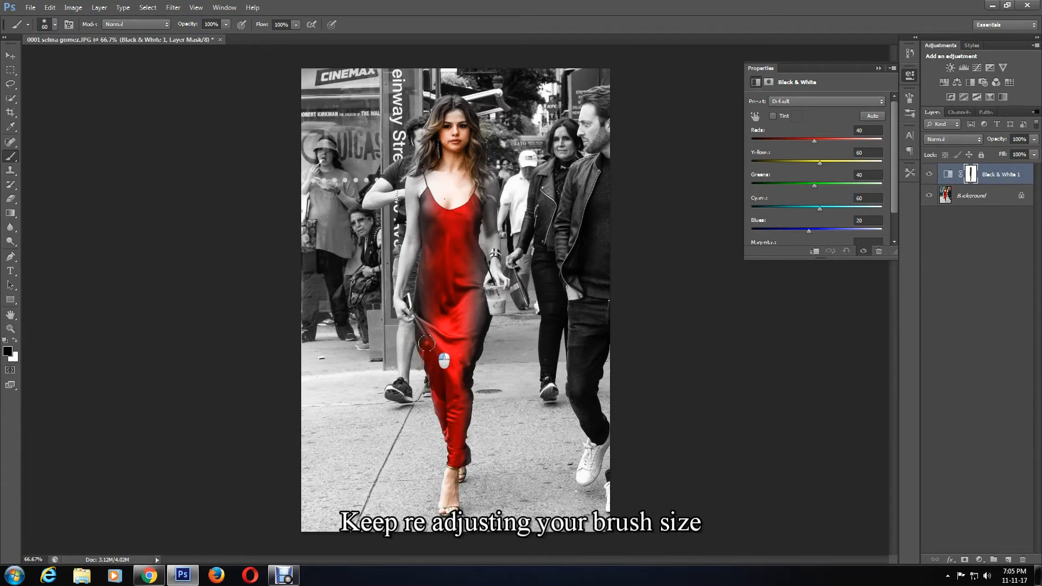
Paint black on the mask over the dress, arm, hair, face and neck to restore their colour.
left_click_drag(427, 346, 465, 321)
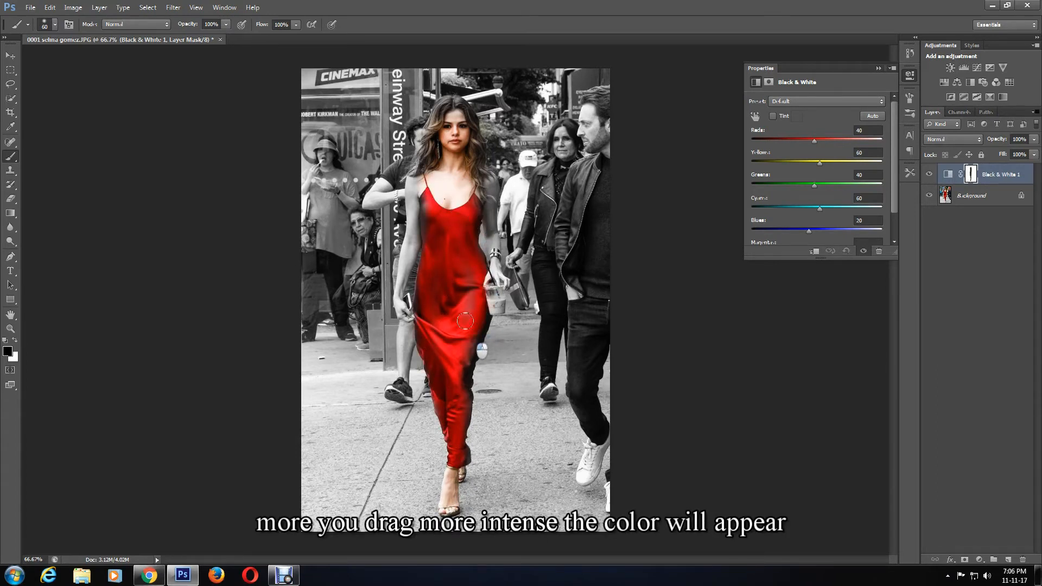
left_click_drag(465, 322, 492, 187)
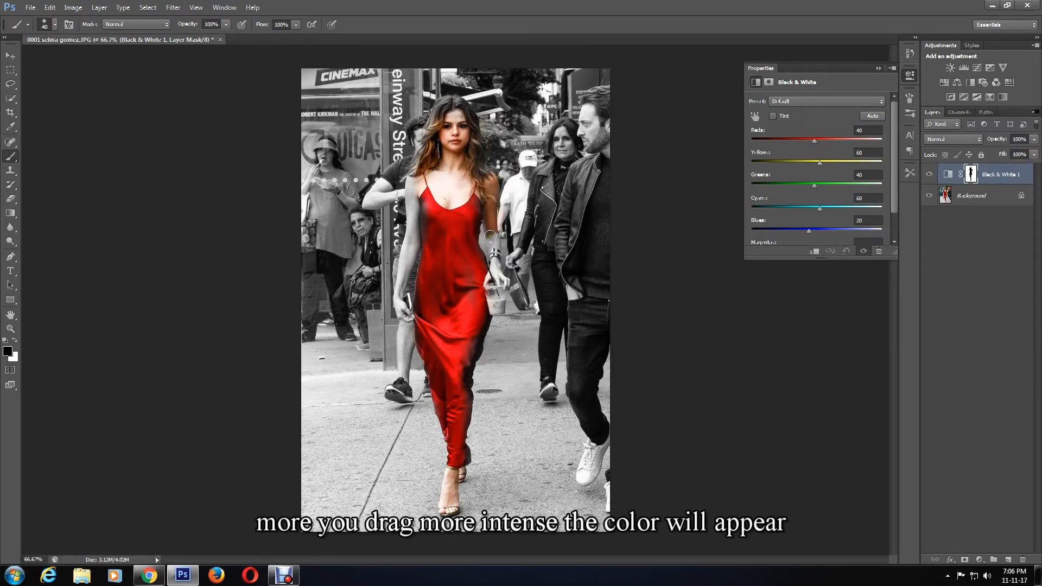
left_click_drag(489, 236, 502, 302)
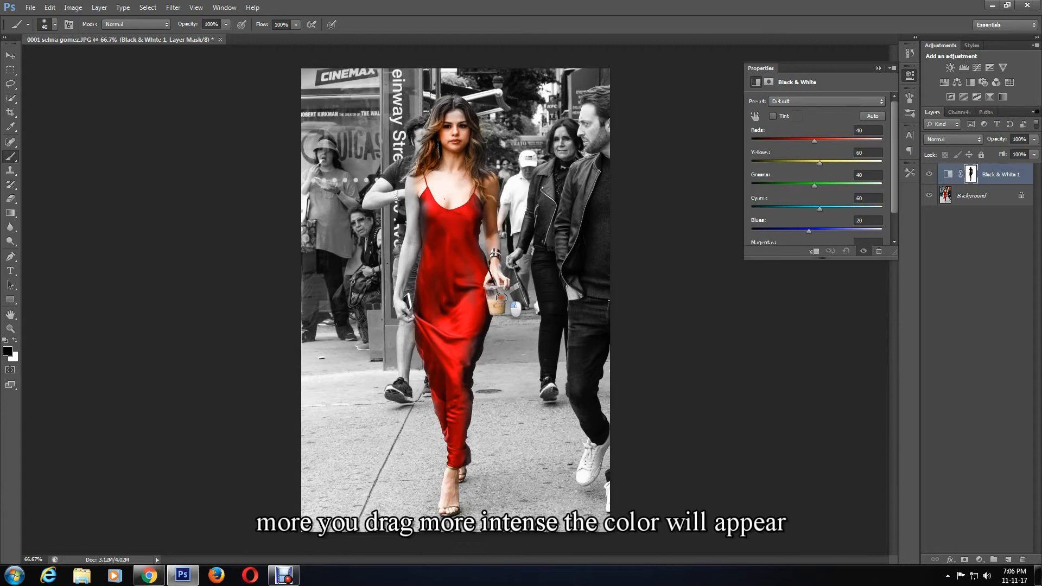
left_click_drag(502, 303, 455, 103)
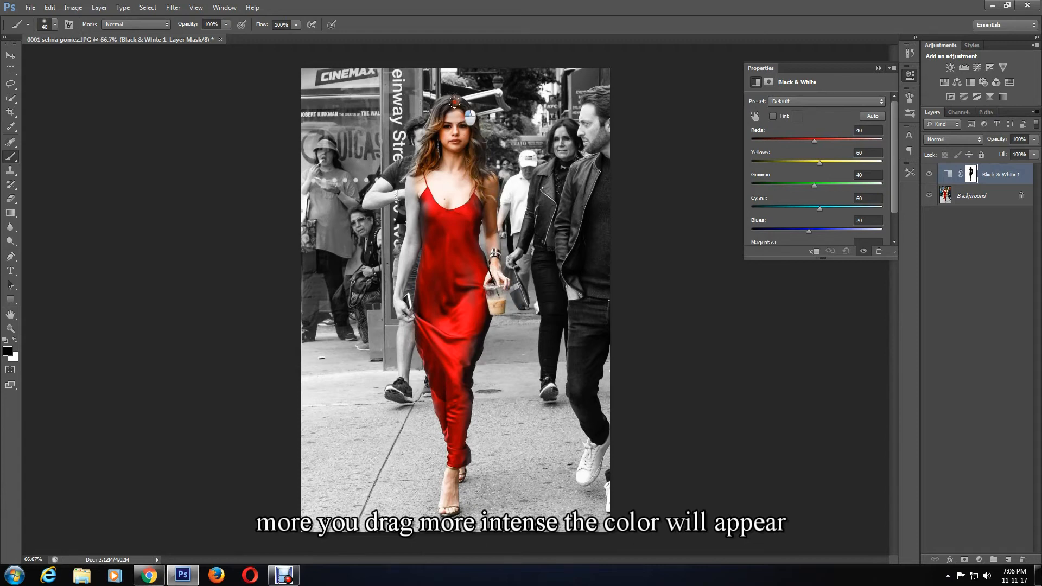
left_click_drag(455, 103, 429, 193)
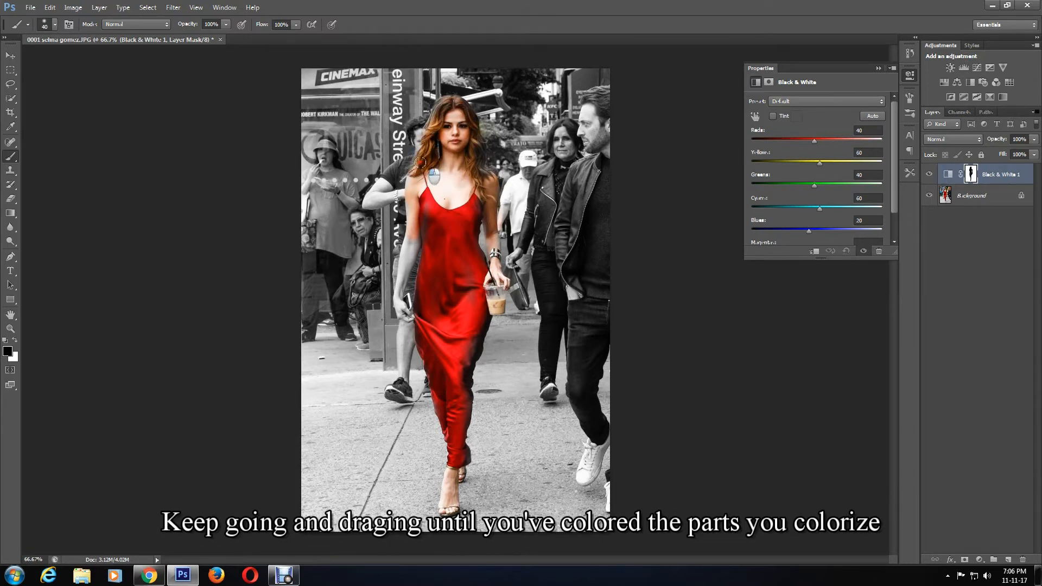
left_click_drag(422, 162, 429, 252)
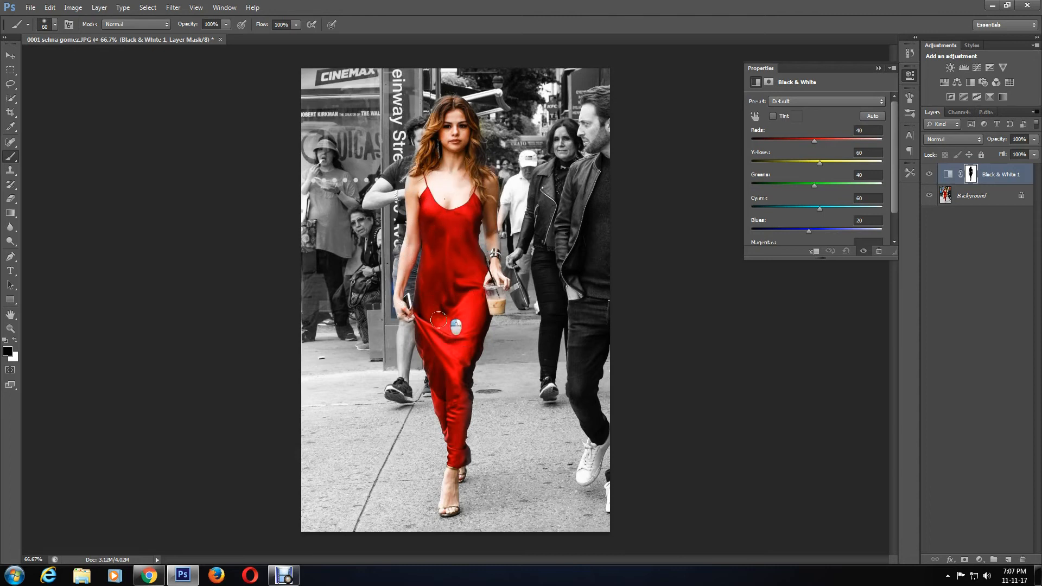
left_click_drag(442, 322, 449, 492)
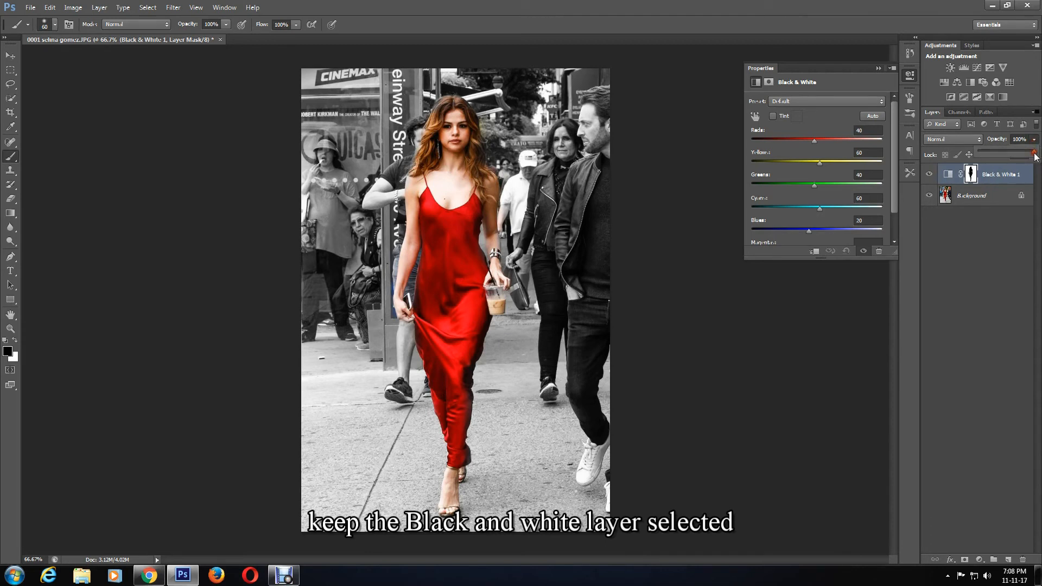
Lower the Black & White layer's opacity to 84%.
left_click_drag(1034, 153, 1027, 153)
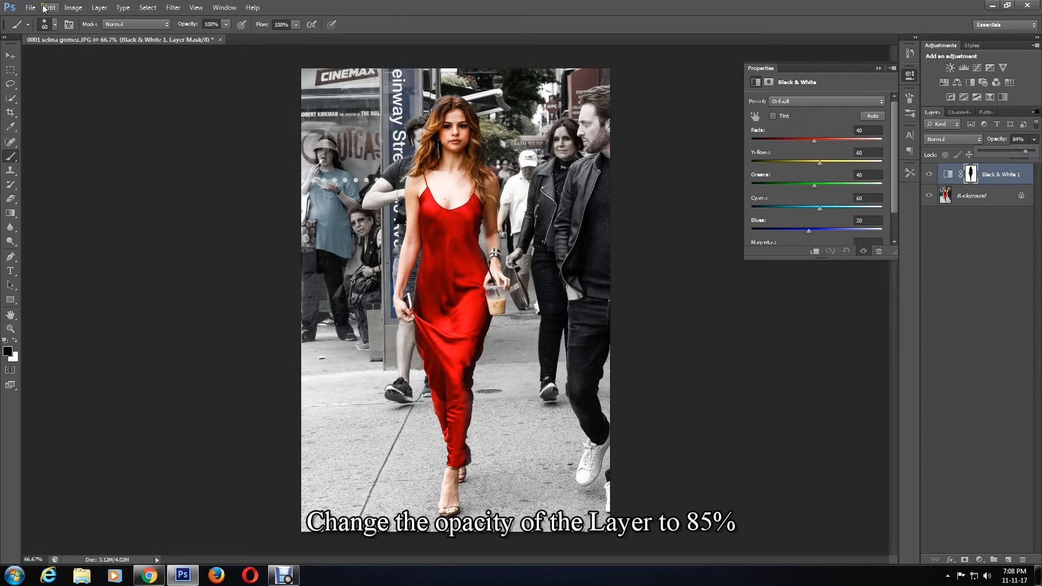
left_click(30, 7)
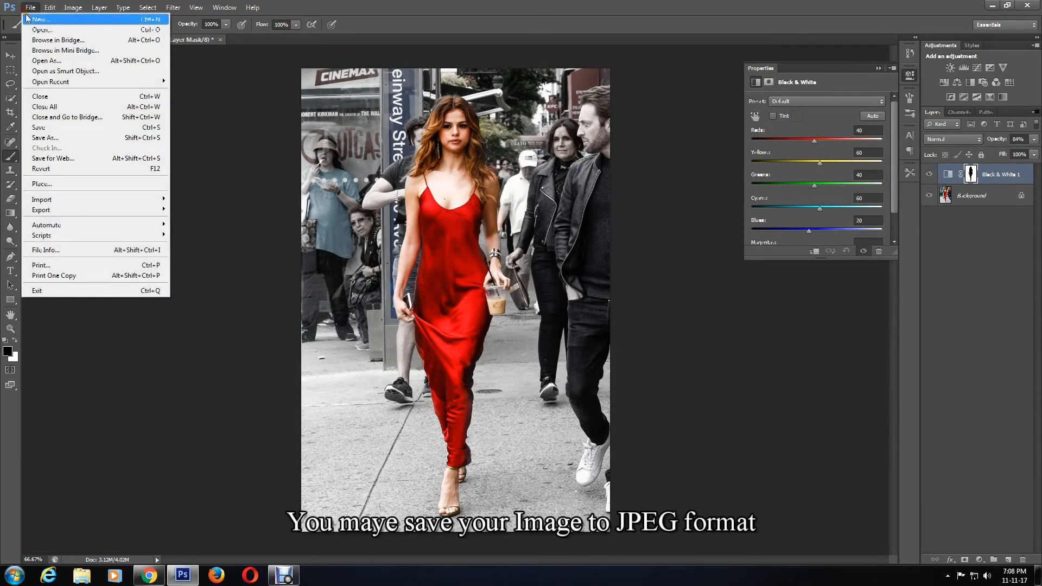
Save the photo as a JPEG copy on the Desktop, accepting the JPEG quality options.
left_click(44, 138)
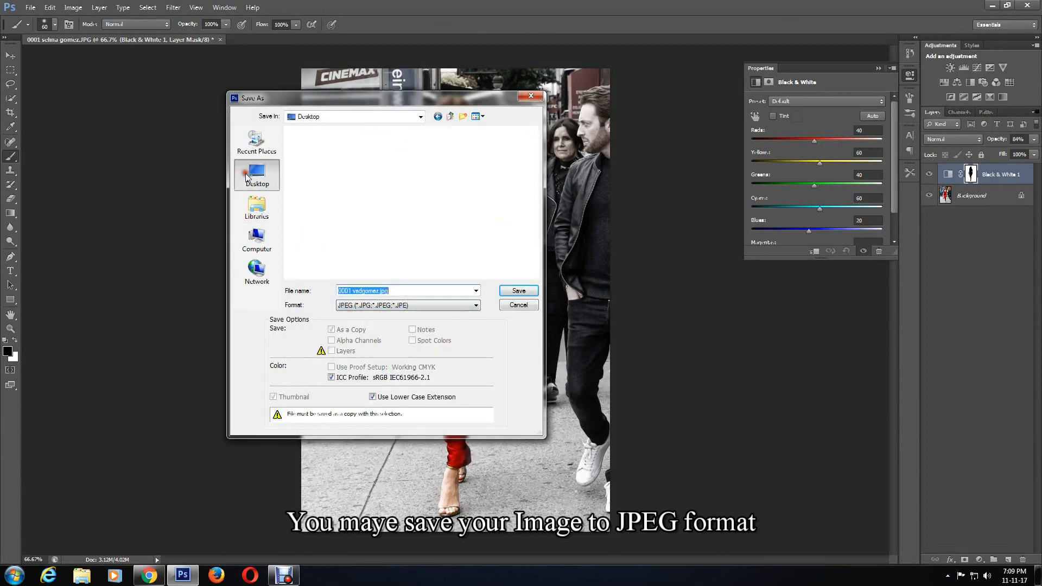
left_click(518, 291)
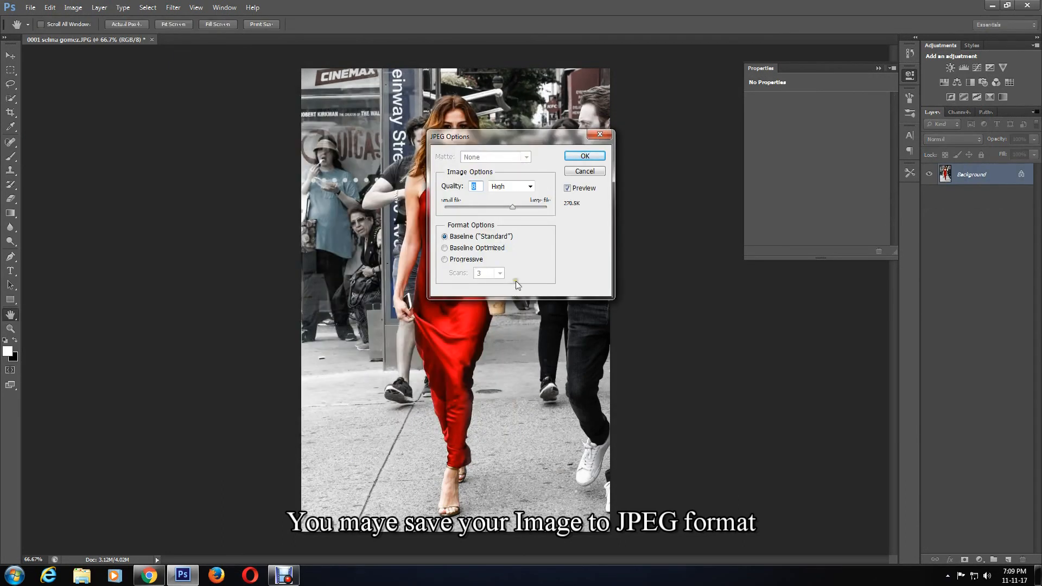
left_click(584, 156)
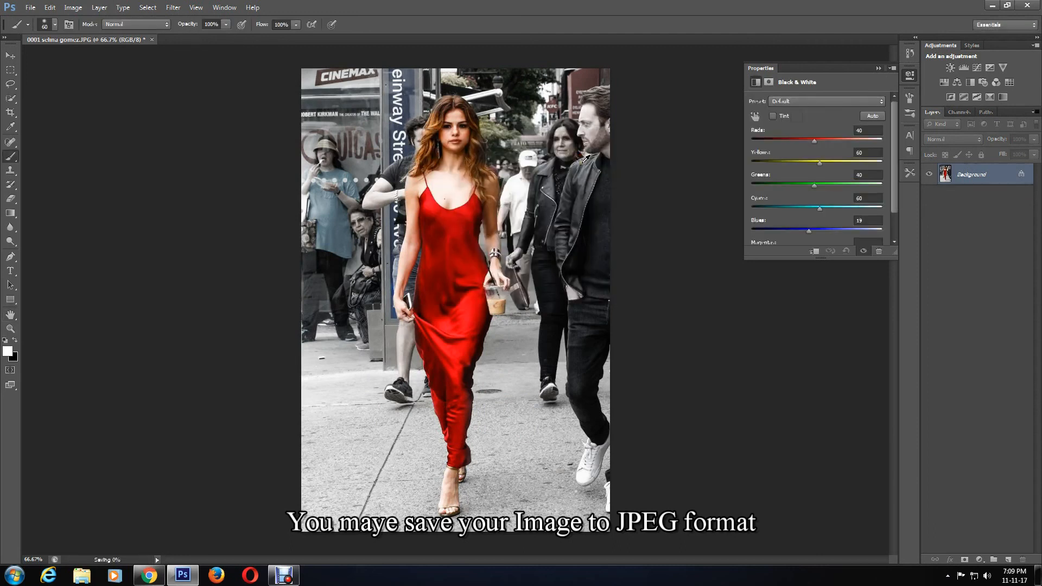